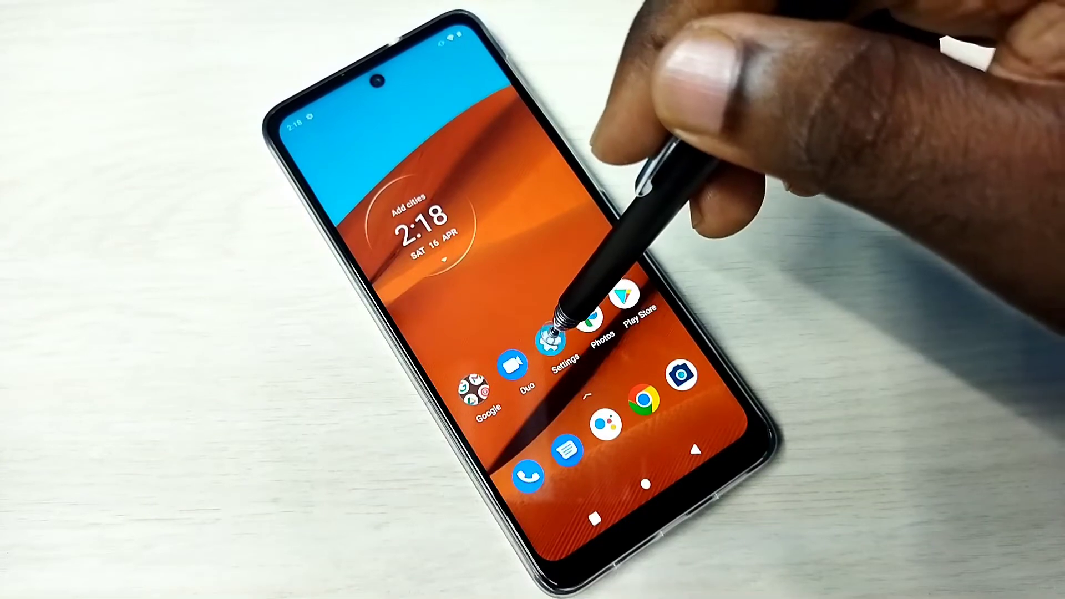
# Enter the phone's Settings and reveal the additional app options under Apps & notifications.
pyautogui.click(552, 336)
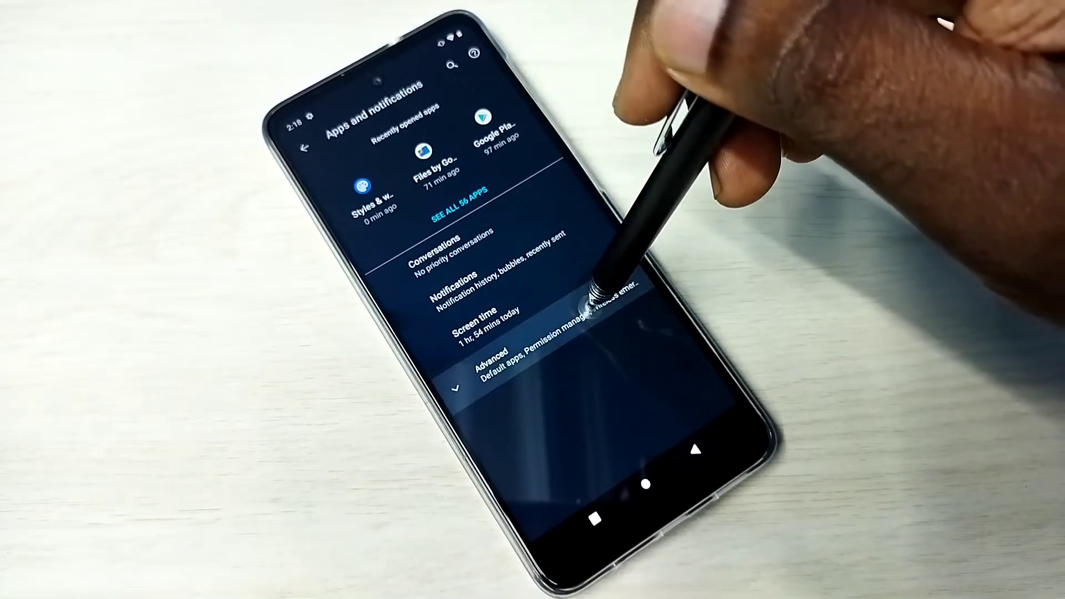
pyautogui.click(496, 360)
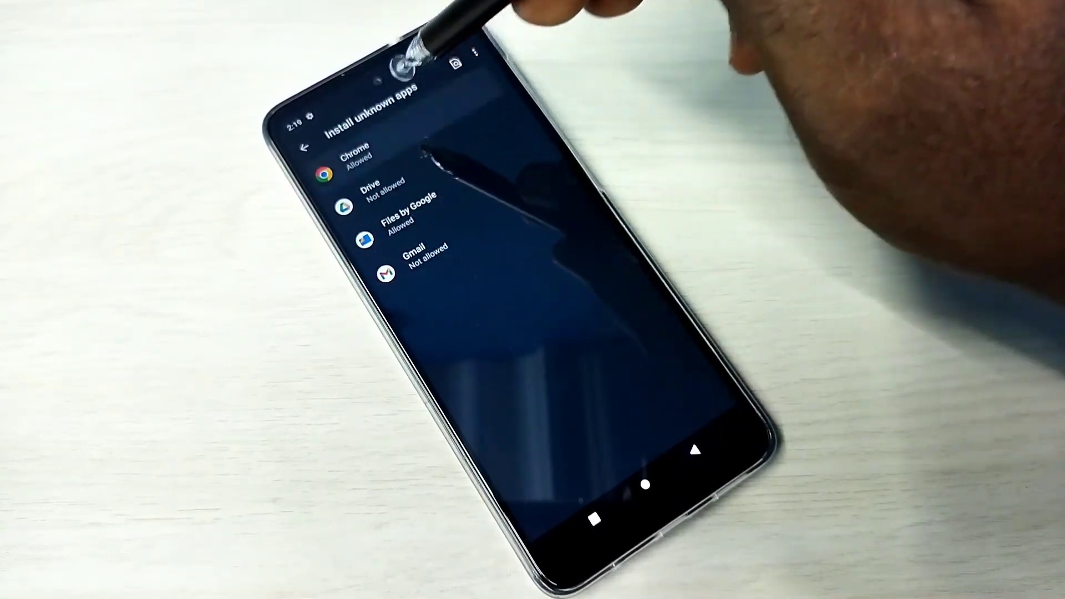
# Return to Chrome's Install unknown apps page showing its Allow from this source permission.
pyautogui.click(353, 163)
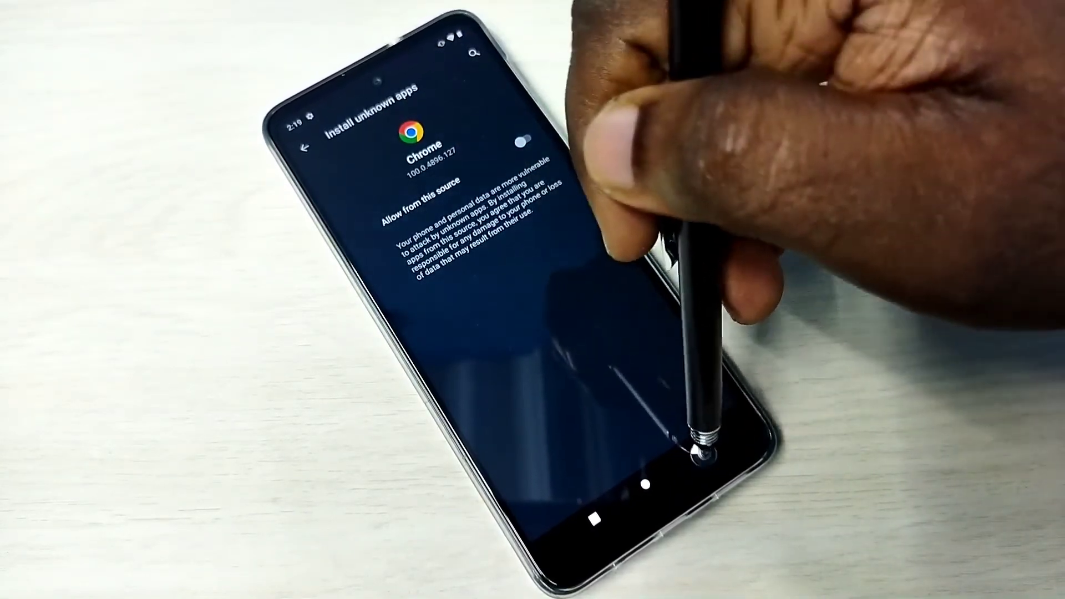